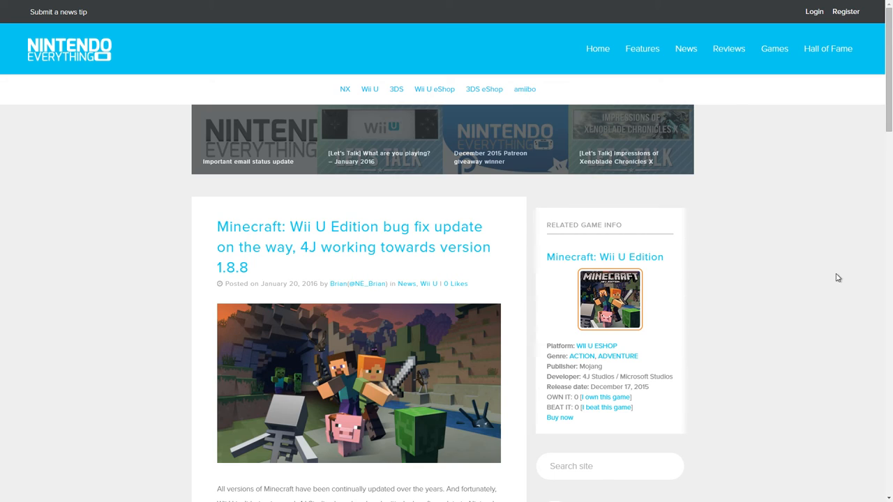
scroll("down", 3)
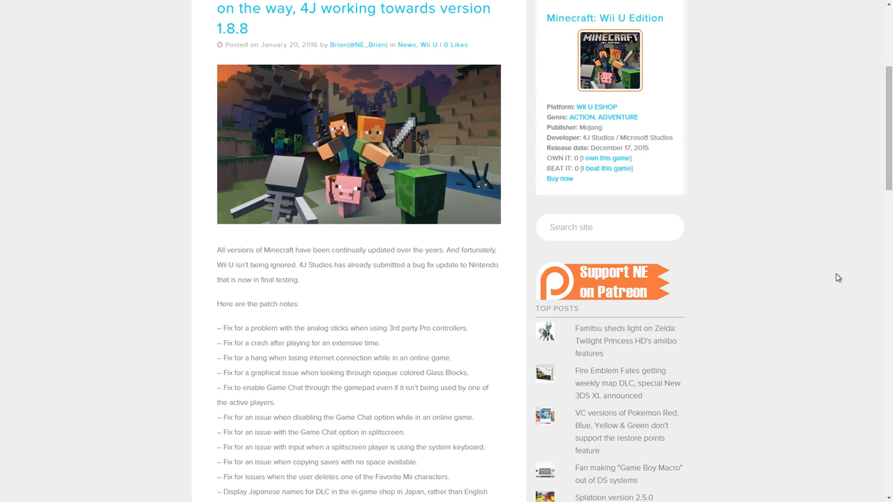
scroll("down", 3)
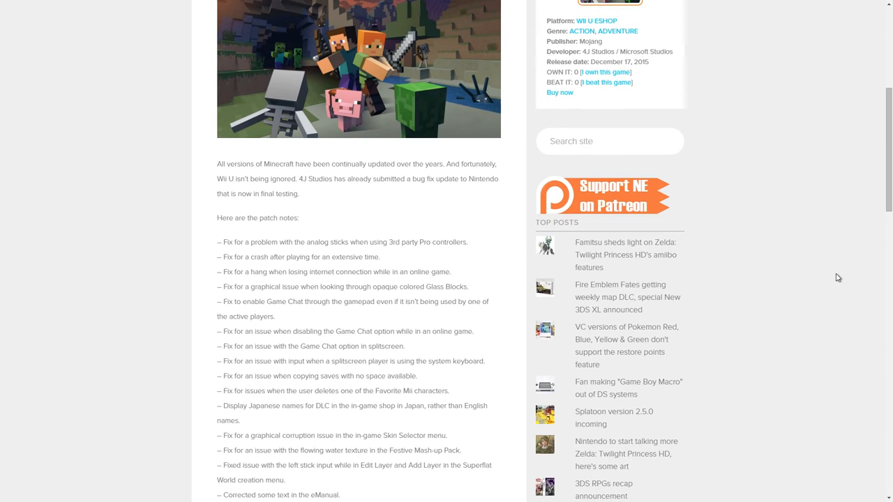
scroll("down", 3)
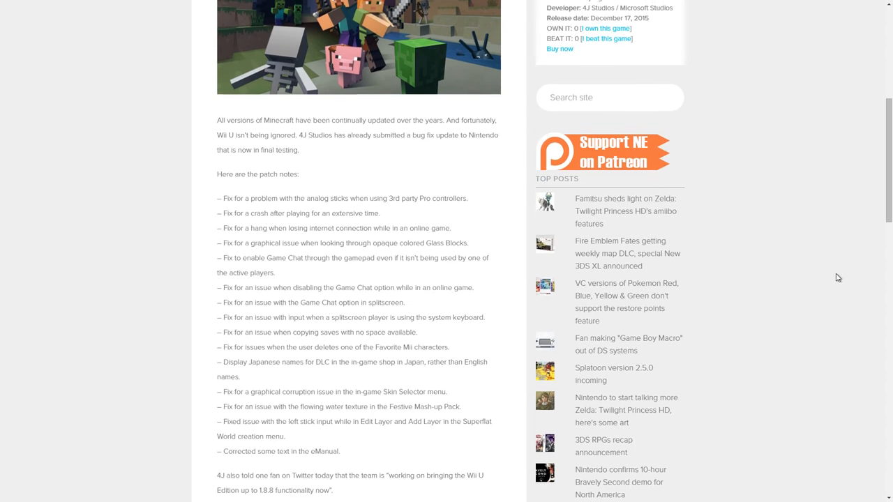
scroll("down", 3)
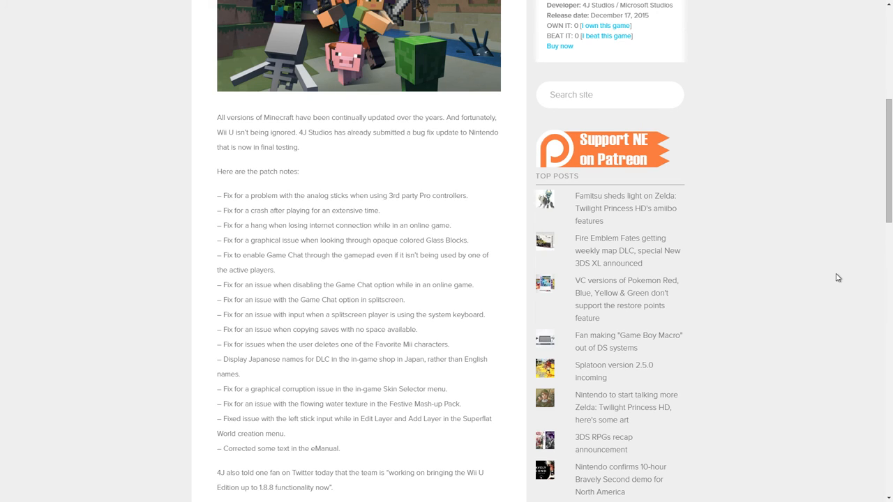
scroll("down", 3)
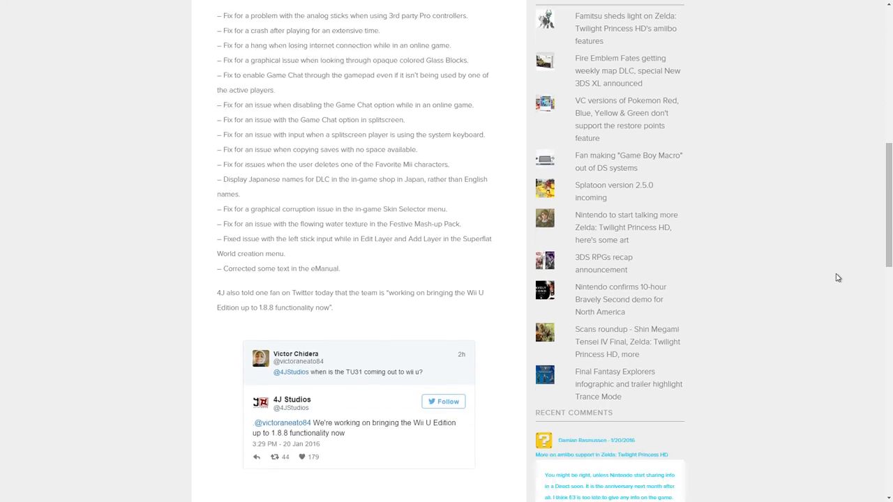
scroll("down", 3)
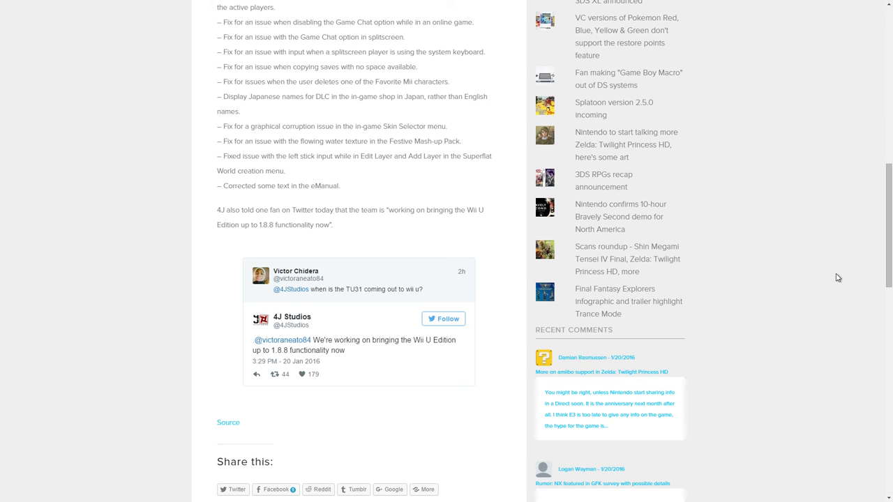
scroll("down", 3)
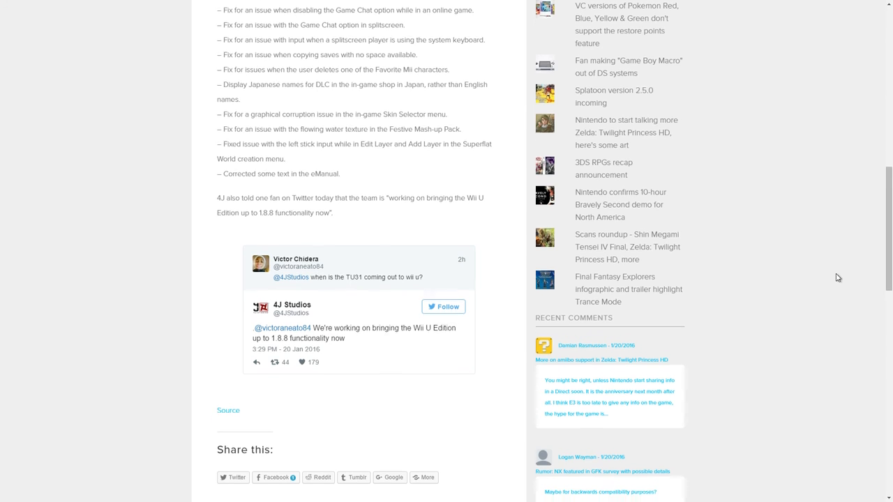
scroll("down", 3)
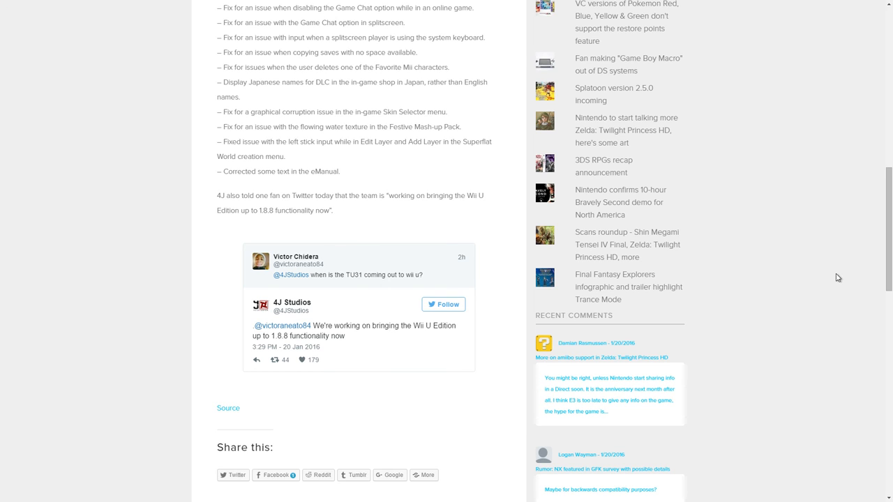
scroll("down", 3)
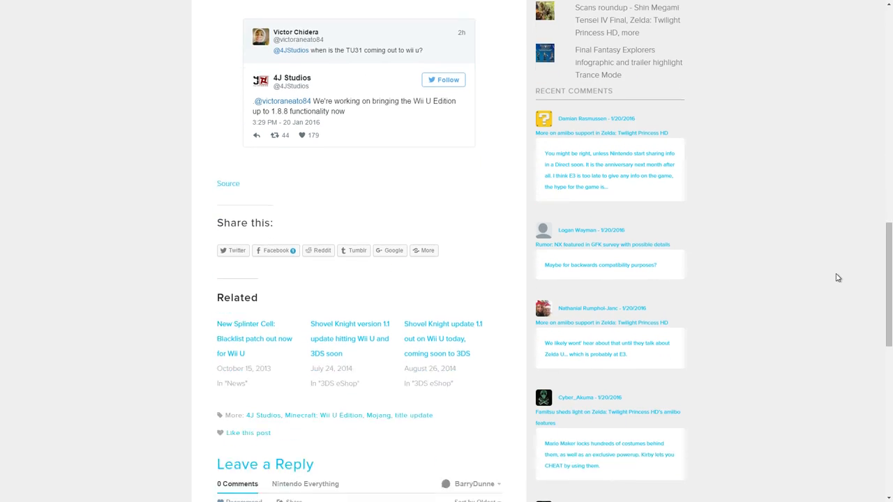
scroll("up", 3)
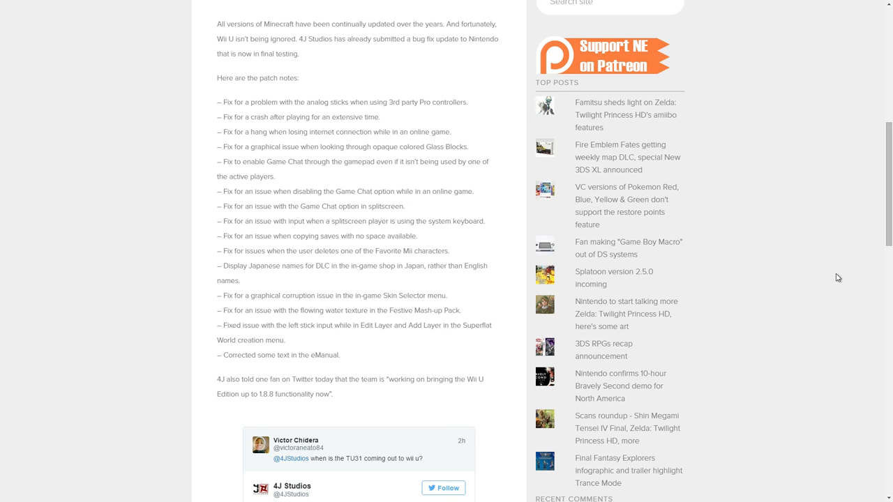
scroll("up", 3)
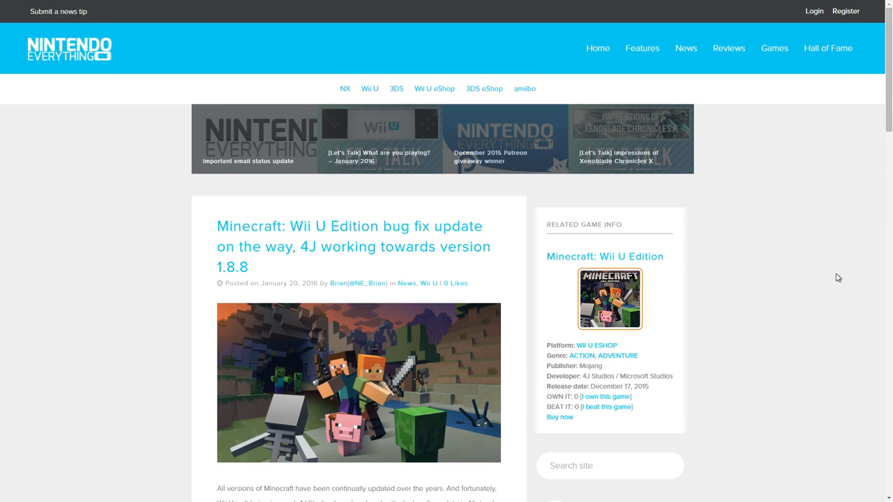
scroll("down", 3)
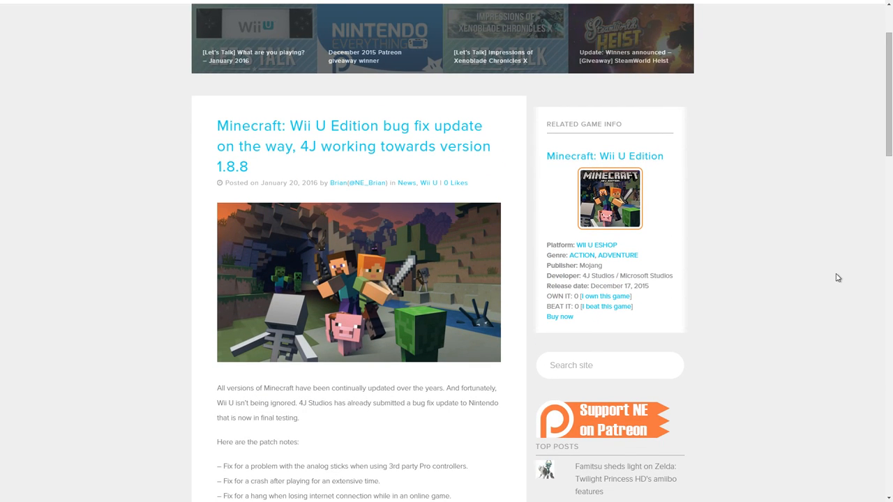
scroll("down", 3)
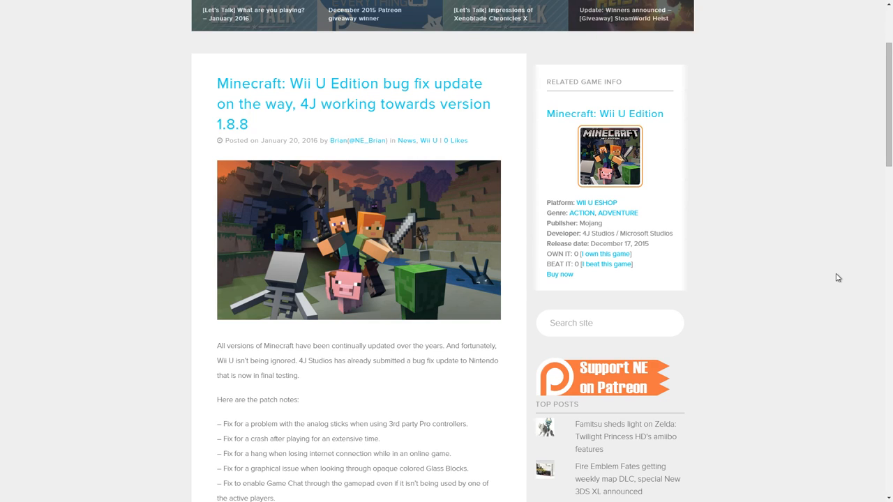
mouse_move(828, 300)
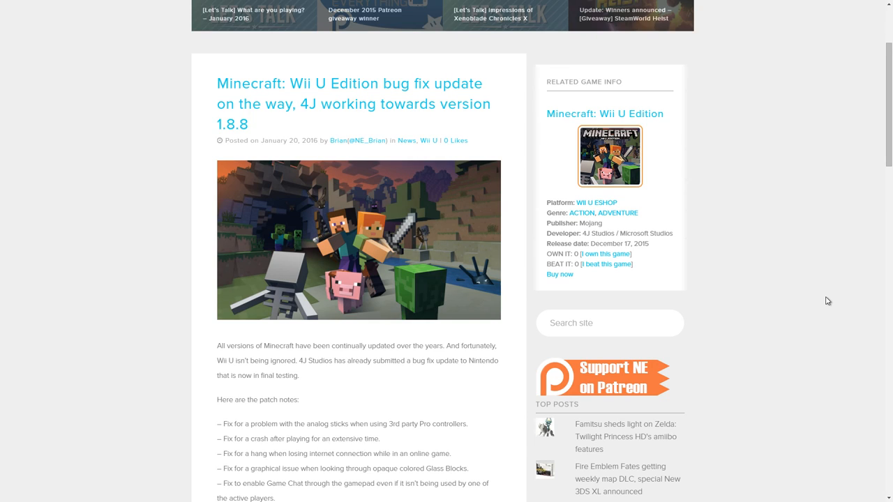